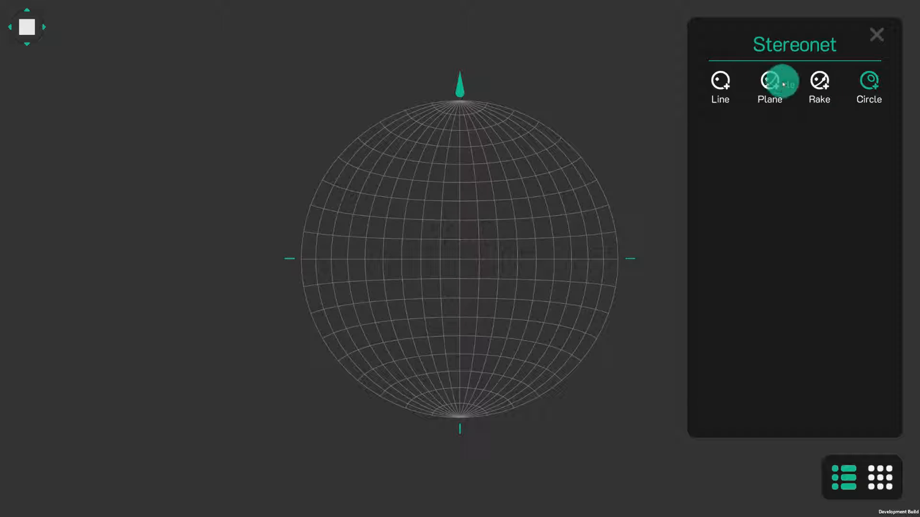
Add a vertical plane to the stereonet and rotate its strike to 10°.
left_click(769, 81)
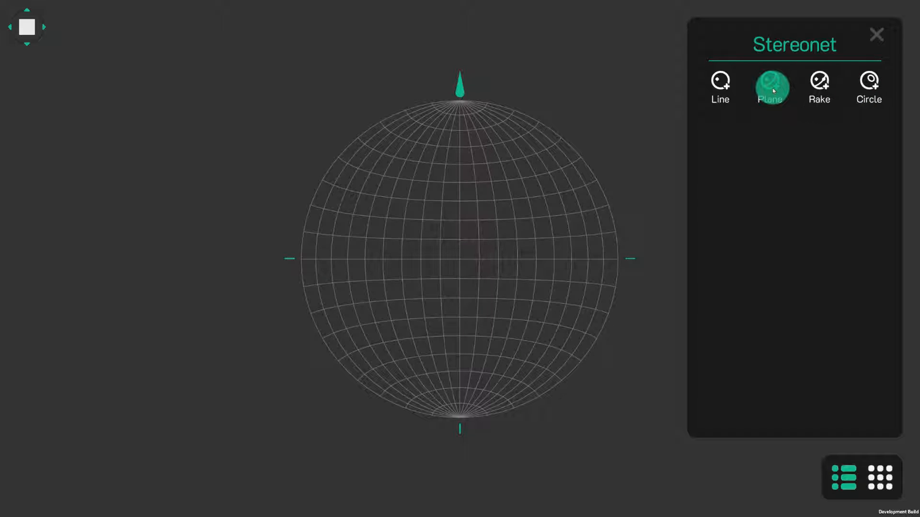
left_click(770, 87)
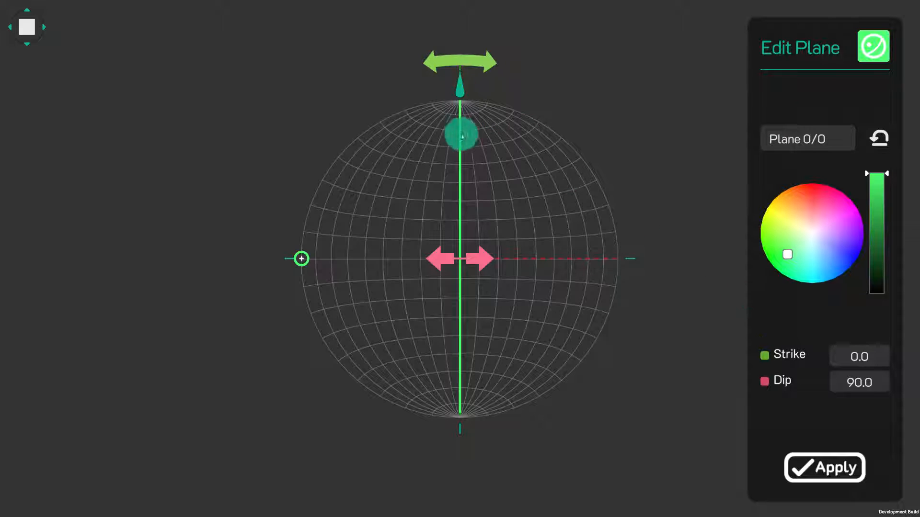
left_click_drag(460, 133, 551, 308)
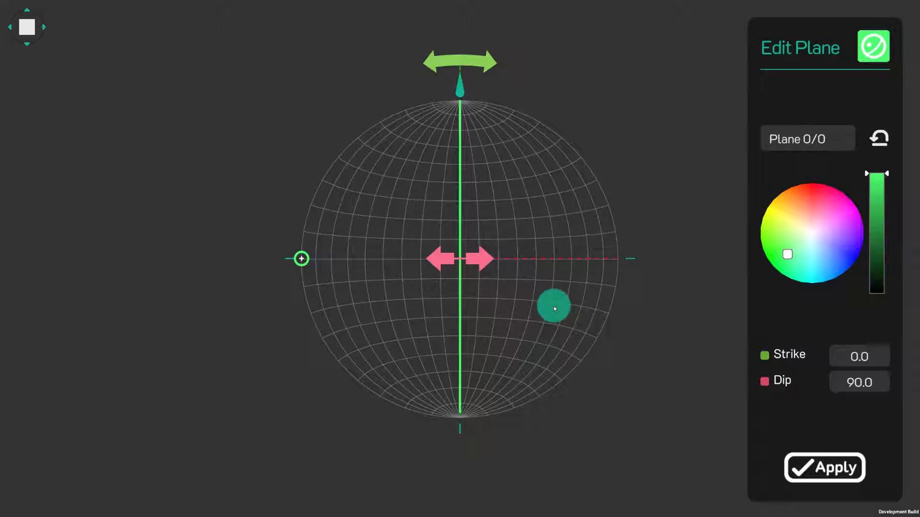
left_click_drag(552, 308, 821, 374)
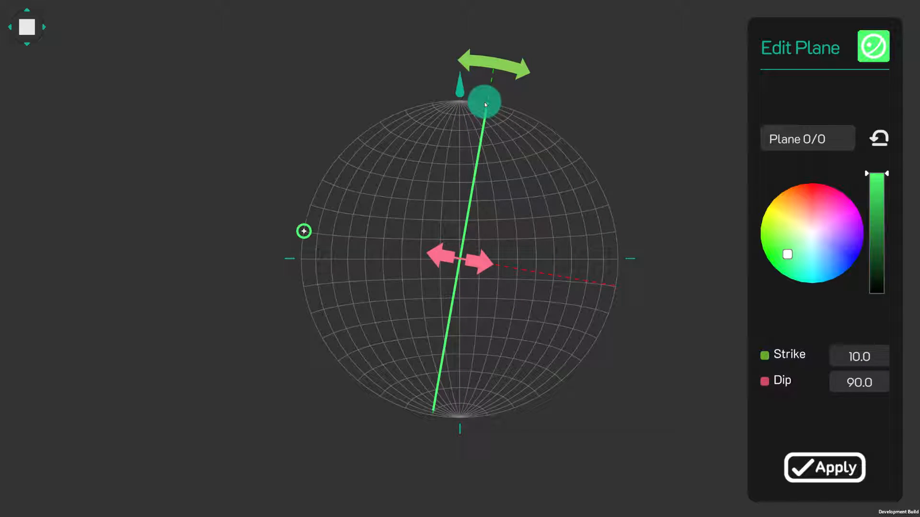
Enter a 45° dip for the 10°-striking plane and try the dip and strike handles.
left_click(858, 356)
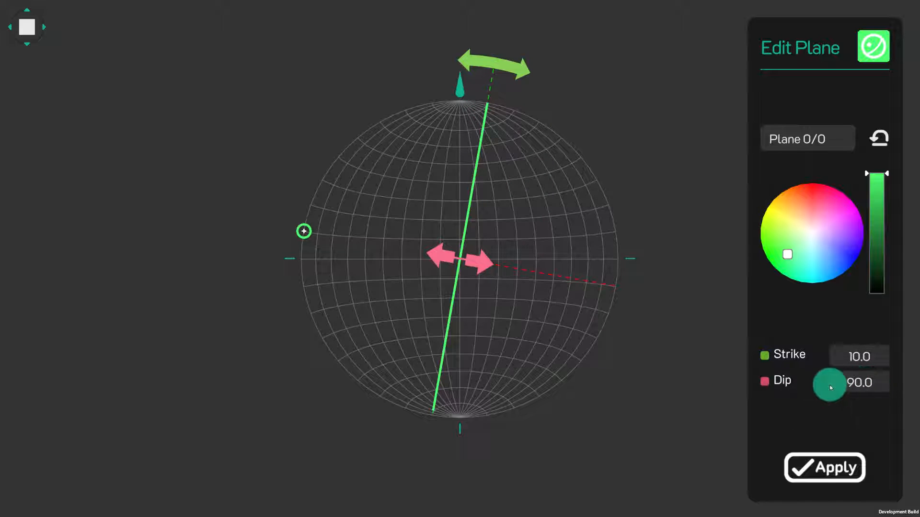
left_click(860, 382)
type("45")
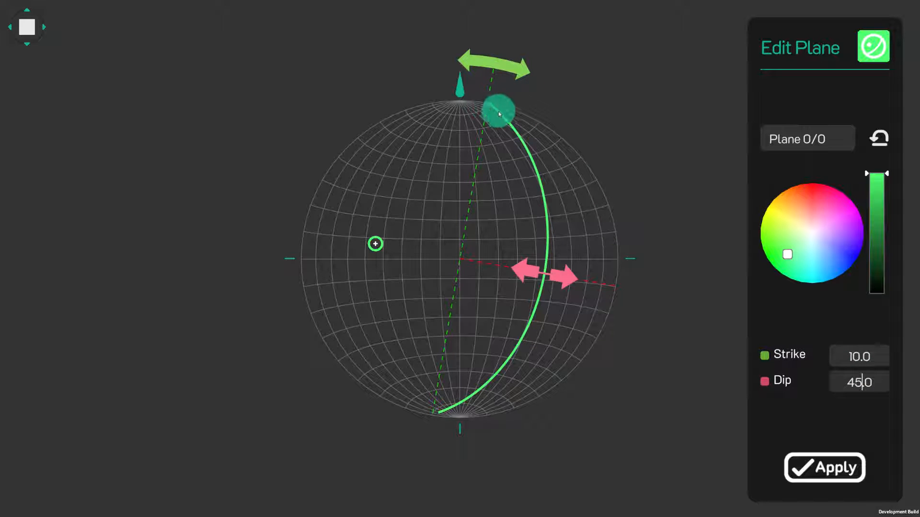
left_click_drag(499, 112, 531, 317)
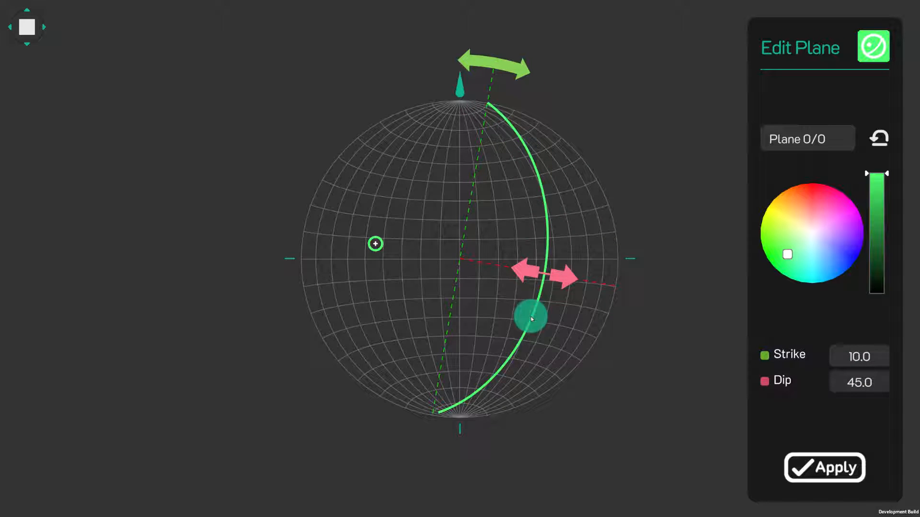
left_click_drag(529, 319, 548, 279)
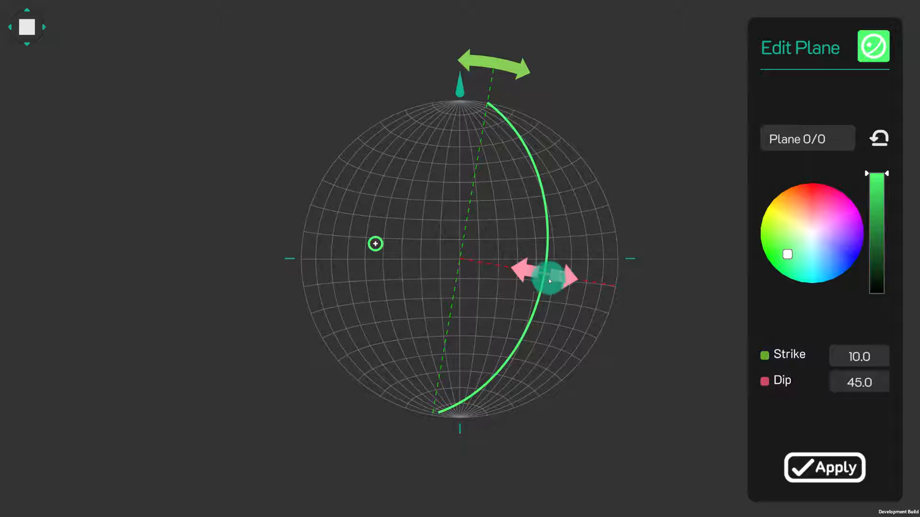
left_click_drag(551, 278, 472, 261)
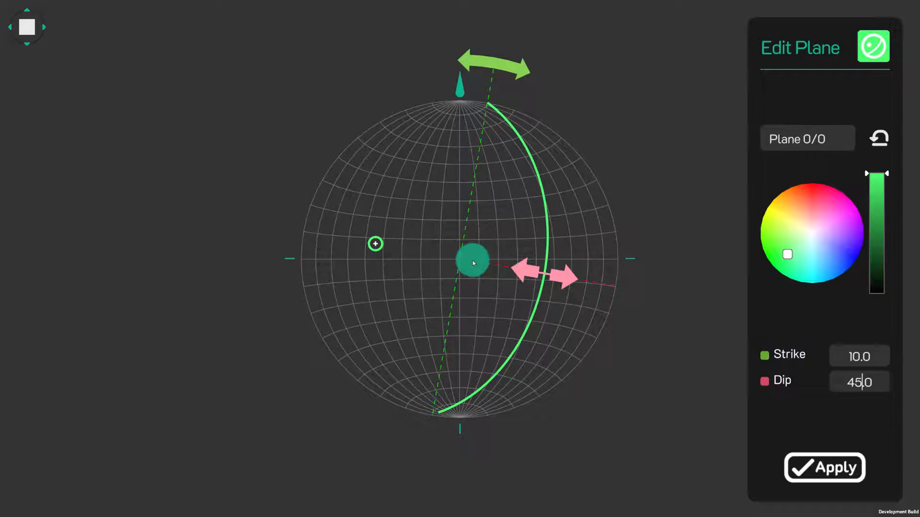
left_click_drag(473, 262, 546, 276)
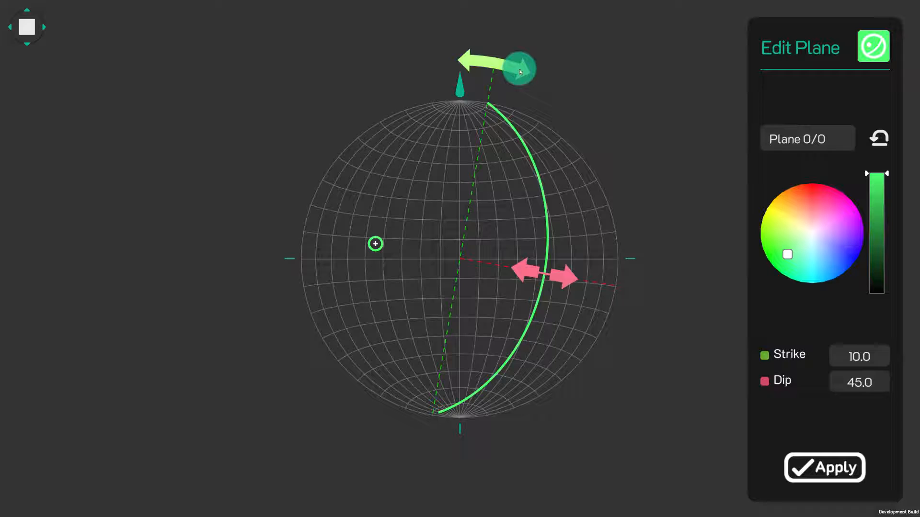
left_click_drag(519, 68, 490, 52)
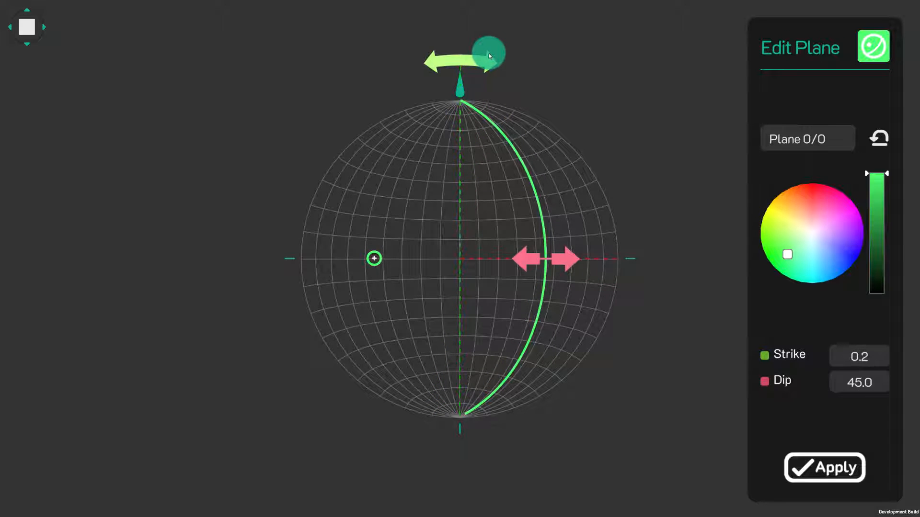
left_click_drag(489, 53, 477, 69)
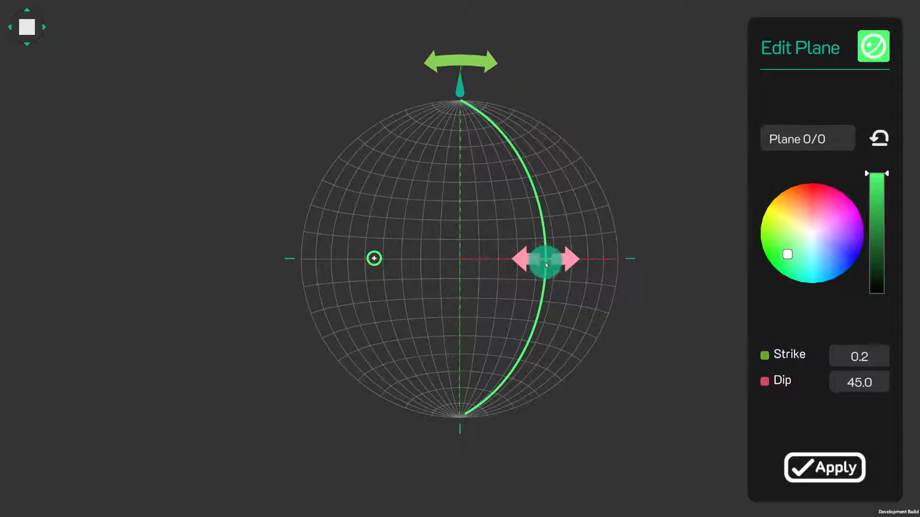
left_click_drag(546, 259, 287, 261)
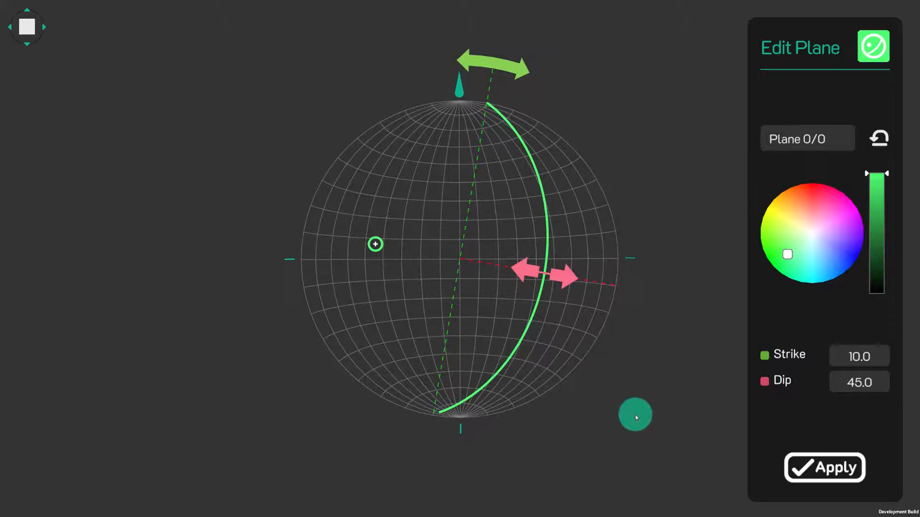
Orbit the stereonet into a 3D hemisphere view of the 10/45 plane.
left_click_drag(635, 415, 620, 342)
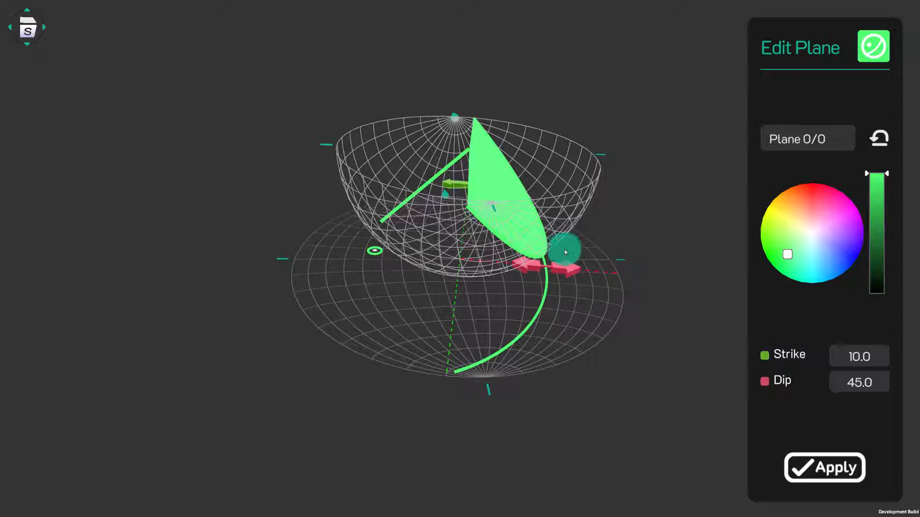
left_click_drag(566, 251, 517, 349)
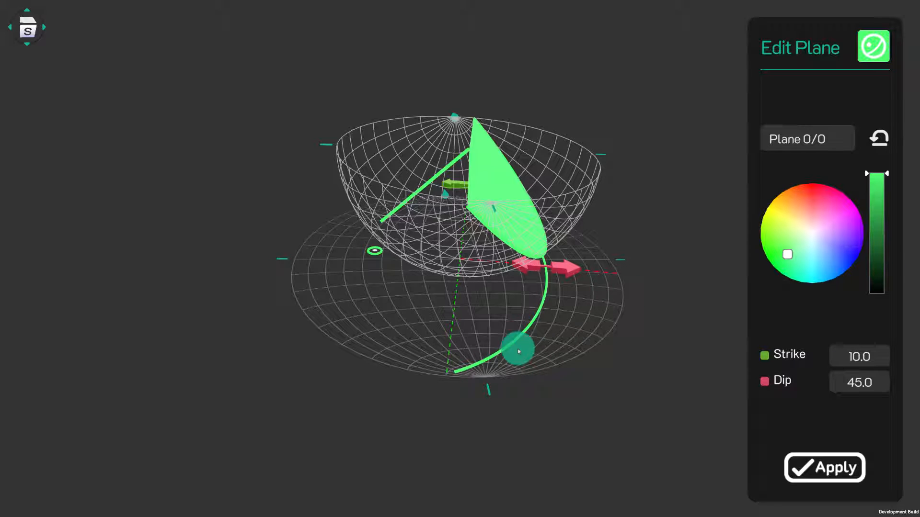
left_click_drag(517, 349, 537, 317)
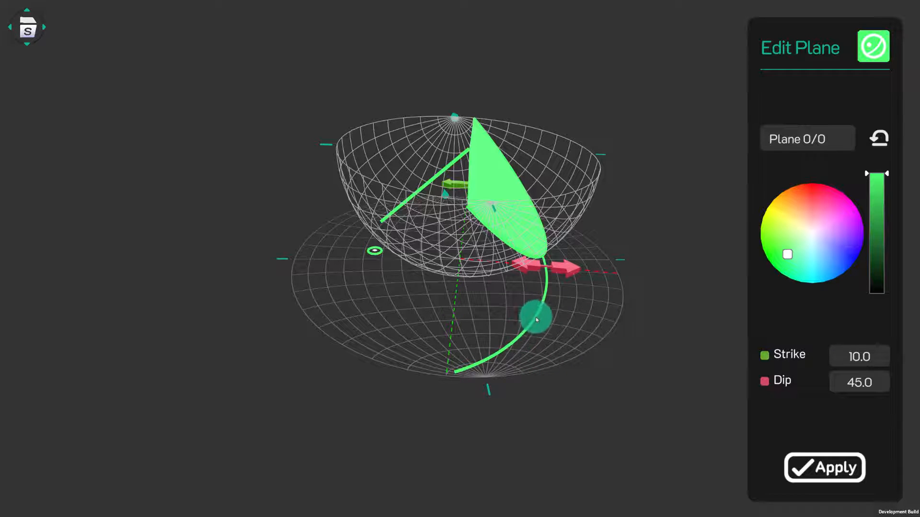
left_click_drag(536, 316, 499, 349)
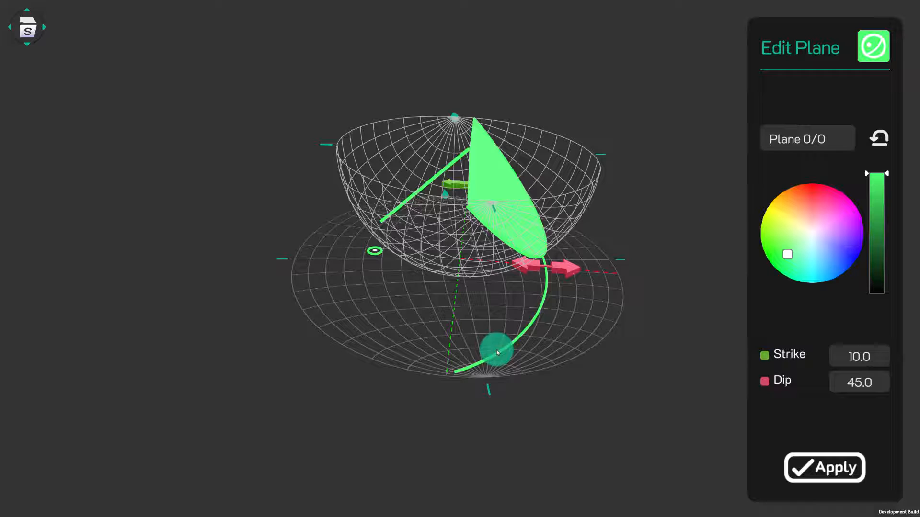
left_click_drag(498, 351, 670, 226)
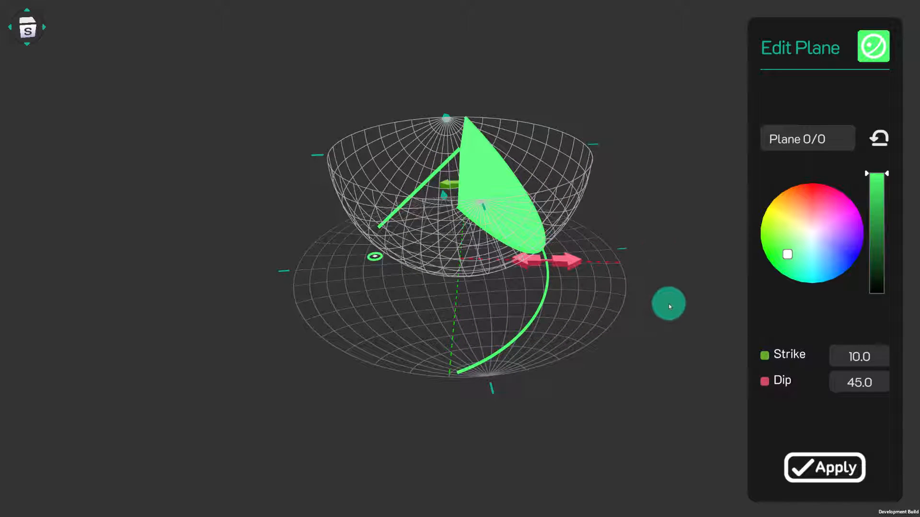
mouse_move(671, 308)
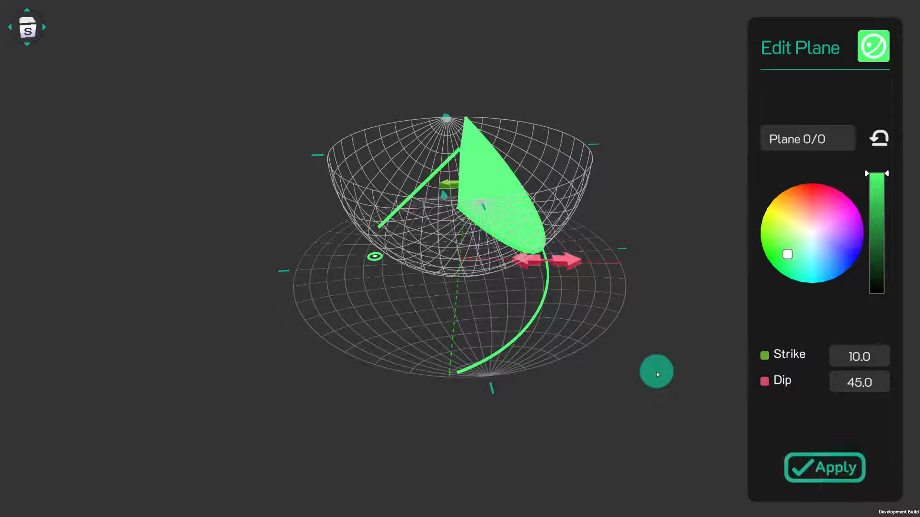
Apply the 10/45 plane and close the Stereonet panel to the plain block.
left_click(823, 468)
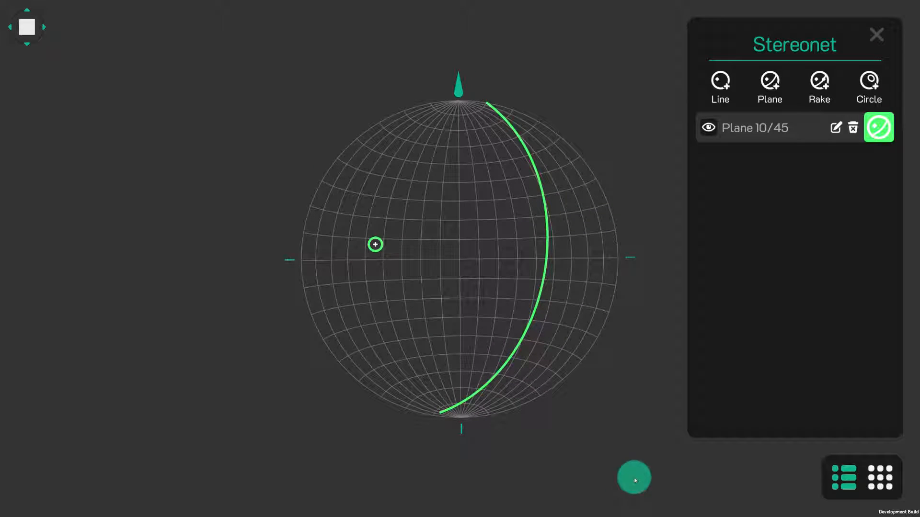
left_click(633, 477)
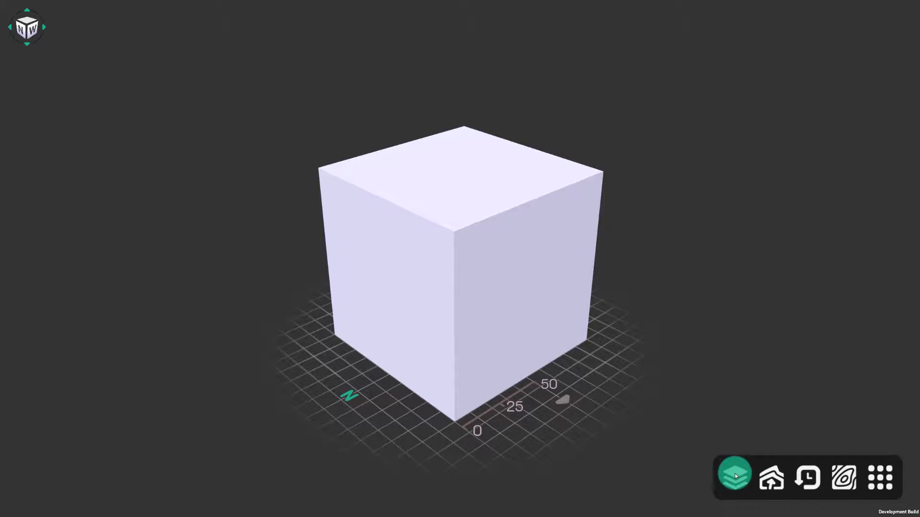
Apply a magenta bed over a green bed atop the pale basement.
left_click(734, 475)
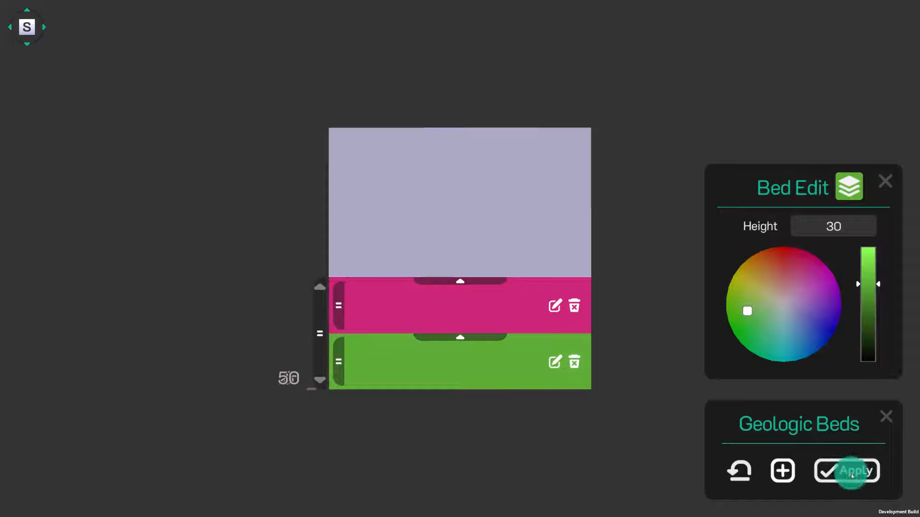
left_click(847, 471)
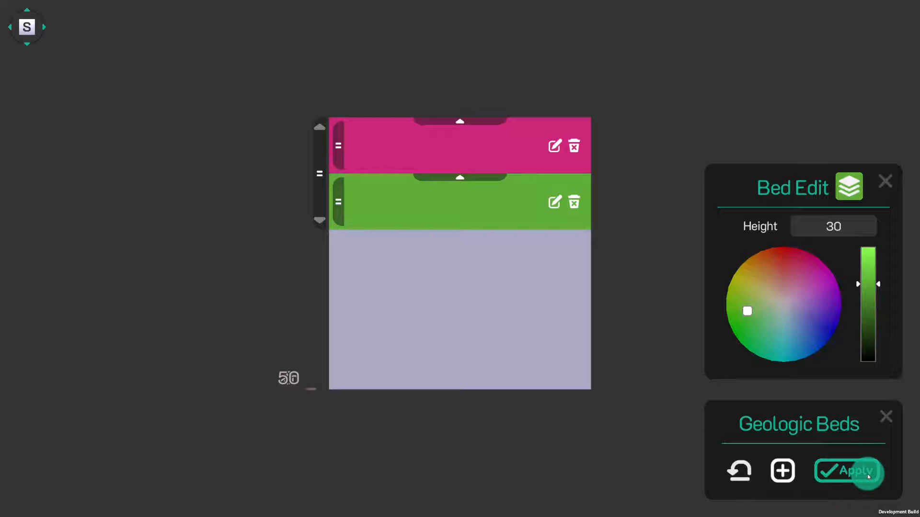
left_click(858, 471)
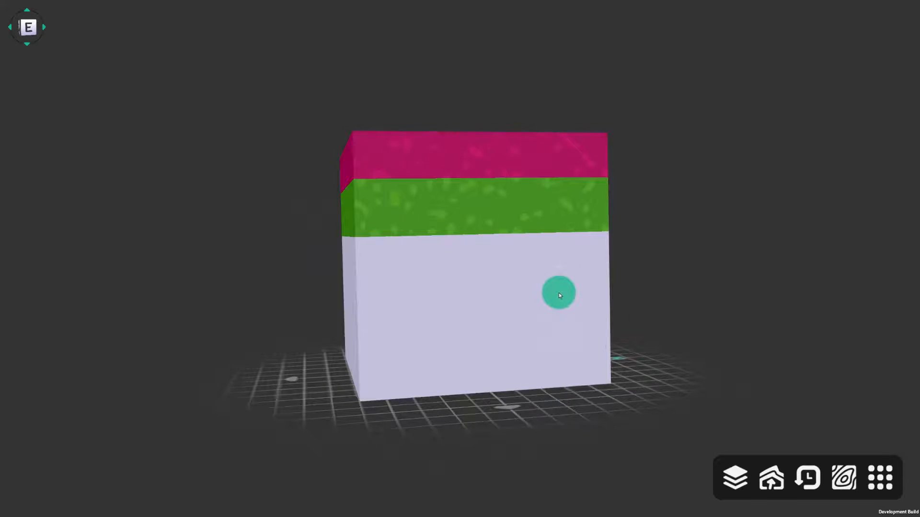
Orbit to a higher oblique view of the two-bed block and open New Event.
left_click_drag(559, 296, 479, 328)
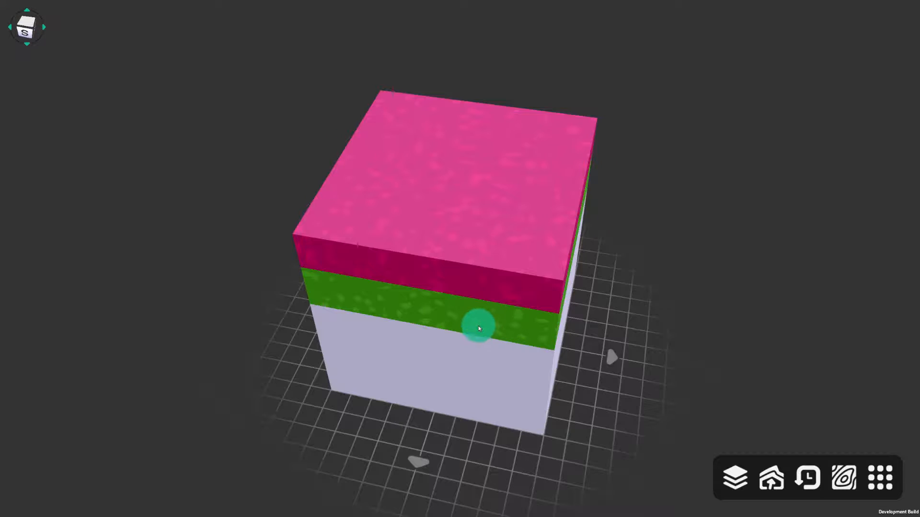
left_click_drag(478, 329, 416, 222)
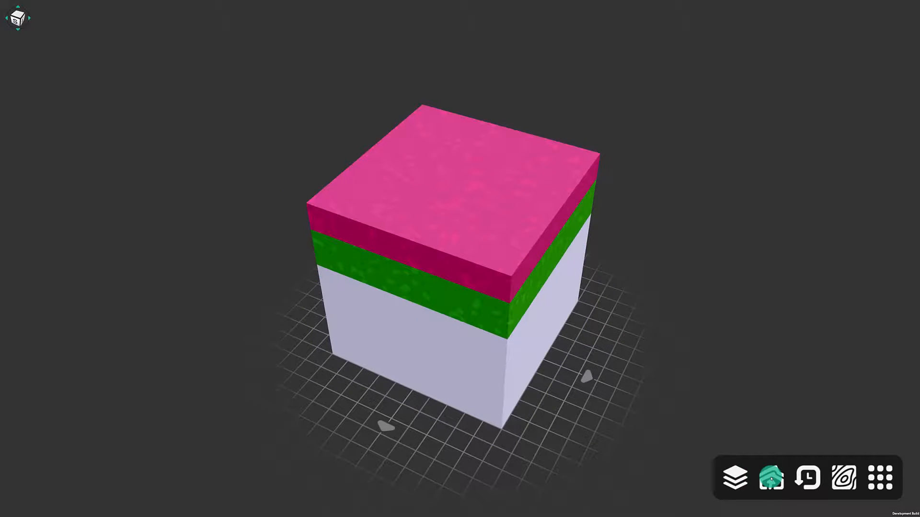
left_click(771, 477)
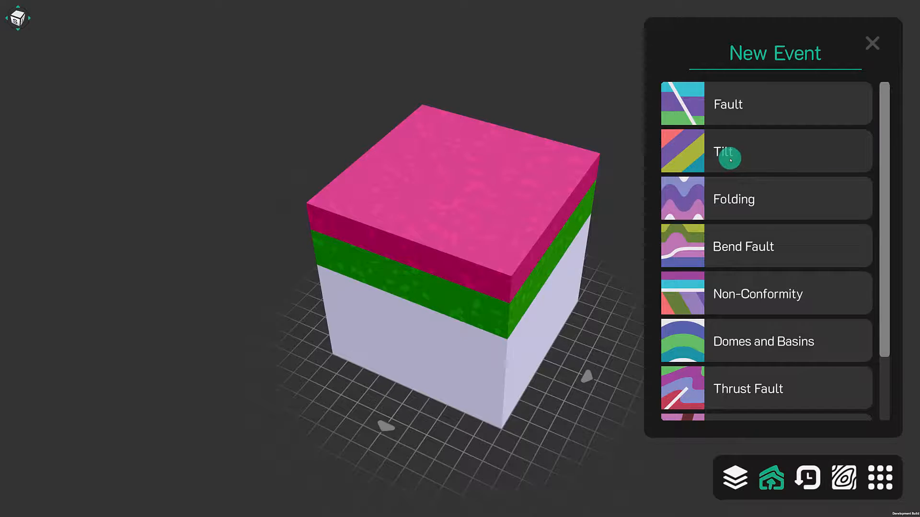
Add a Tilt event and orbit to look straight down on the block.
left_click(728, 151)
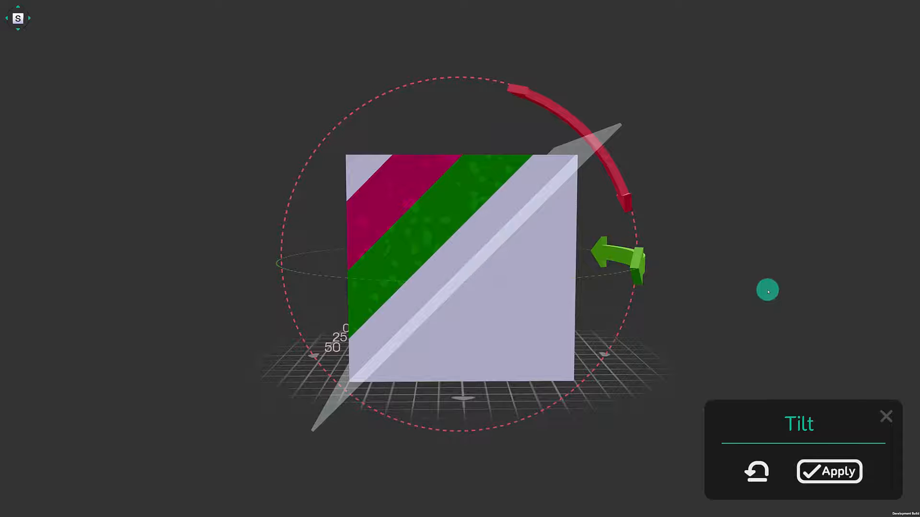
left_click_drag(766, 290, 766, 442)
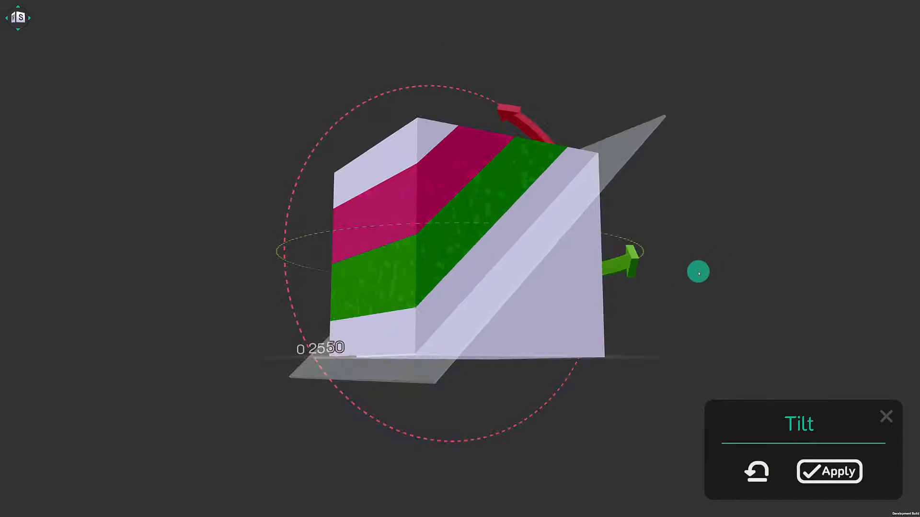
left_click_drag(698, 272, 667, 288)
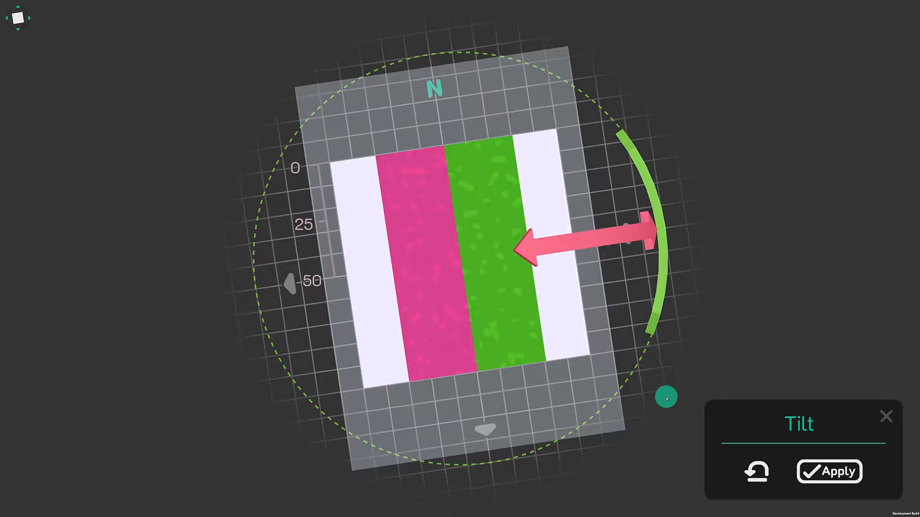
Swing the tilt strike to about 010 with east dip, then apply the tilt.
left_click_drag(665, 397, 653, 410)
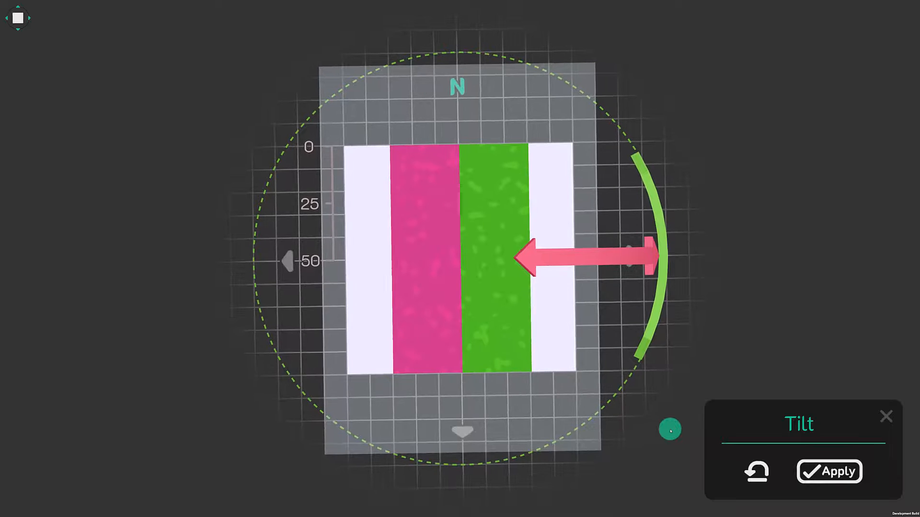
left_click_drag(668, 430, 666, 264)
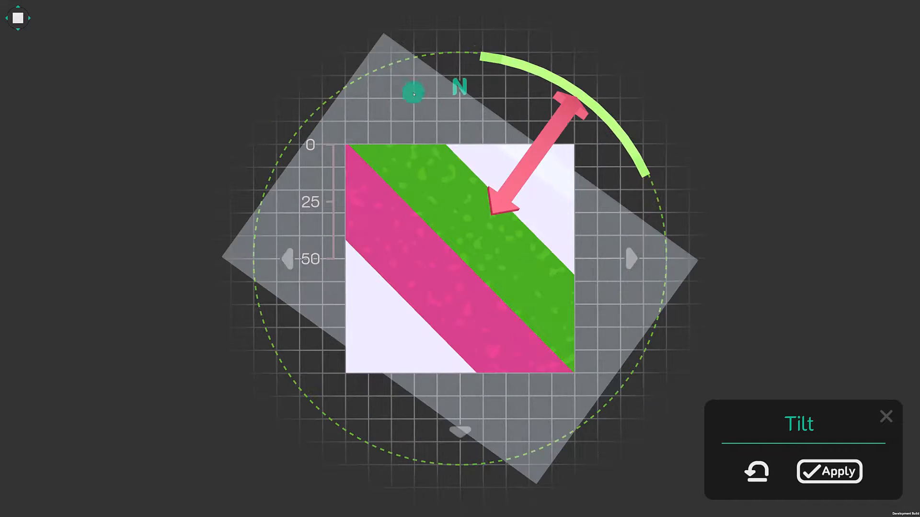
left_click_drag(413, 94, 281, 188)
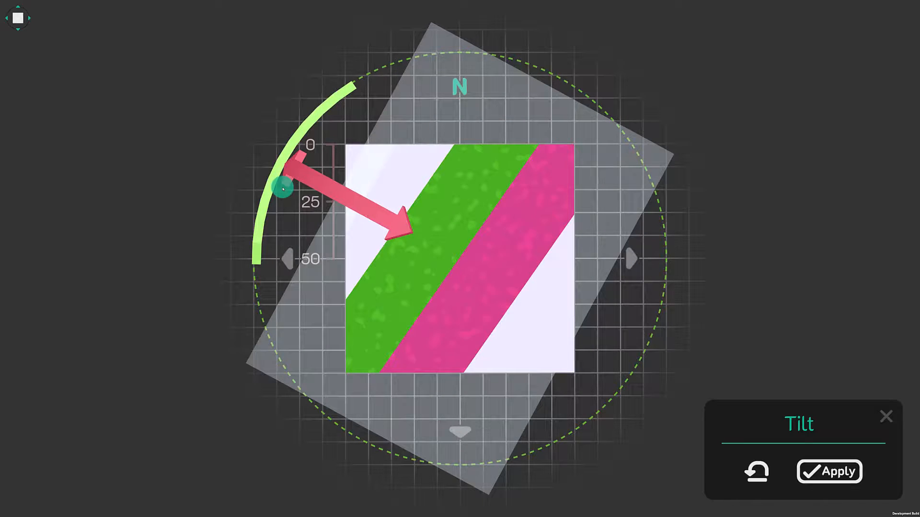
left_click_drag(282, 187, 279, 203)
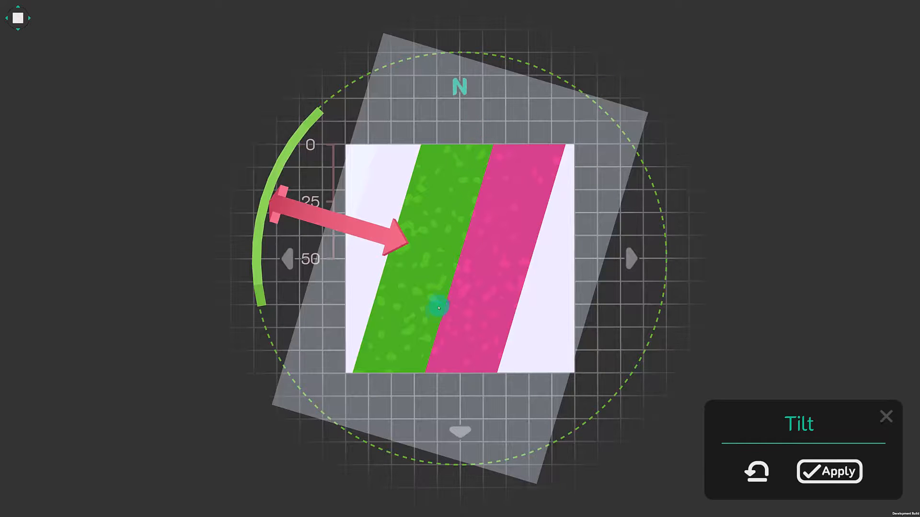
left_click_drag(437, 308, 481, 155)
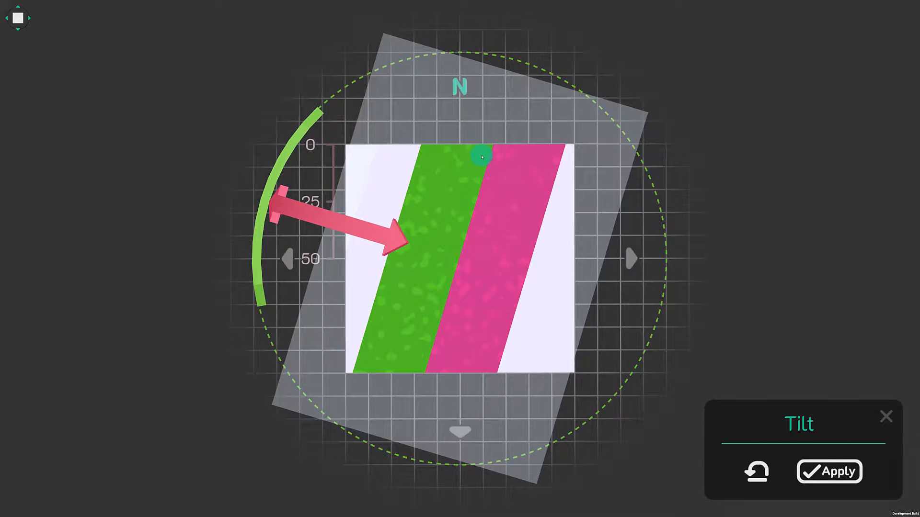
left_click_drag(481, 156, 763, 260)
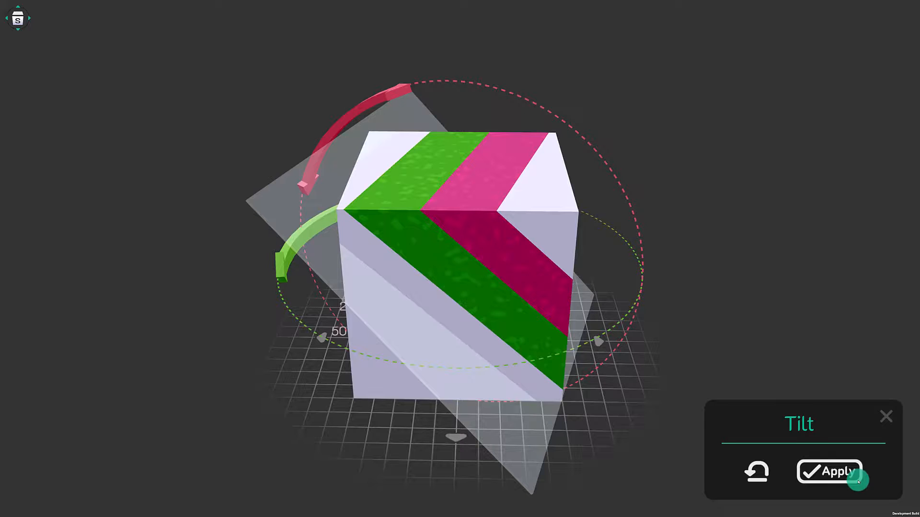
left_click(828, 472)
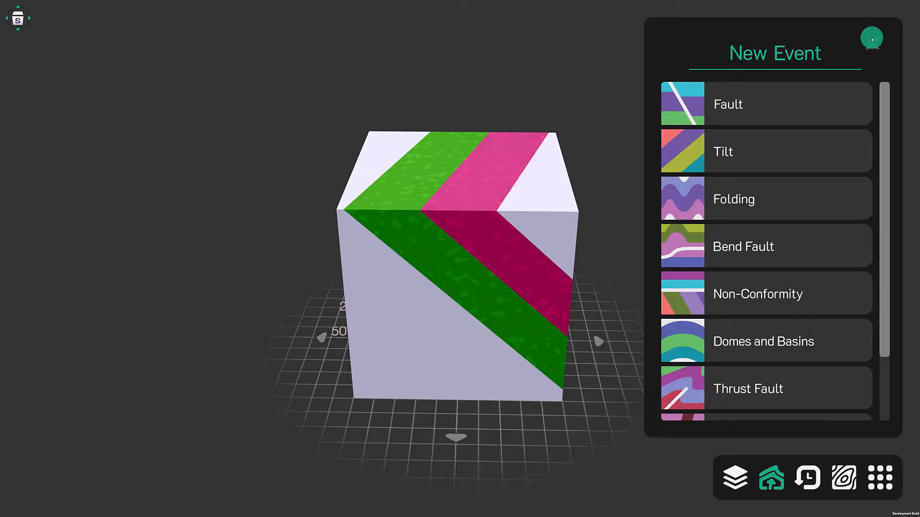
Close the New Event list, leaving the east-dipping beds on the block.
left_click(871, 38)
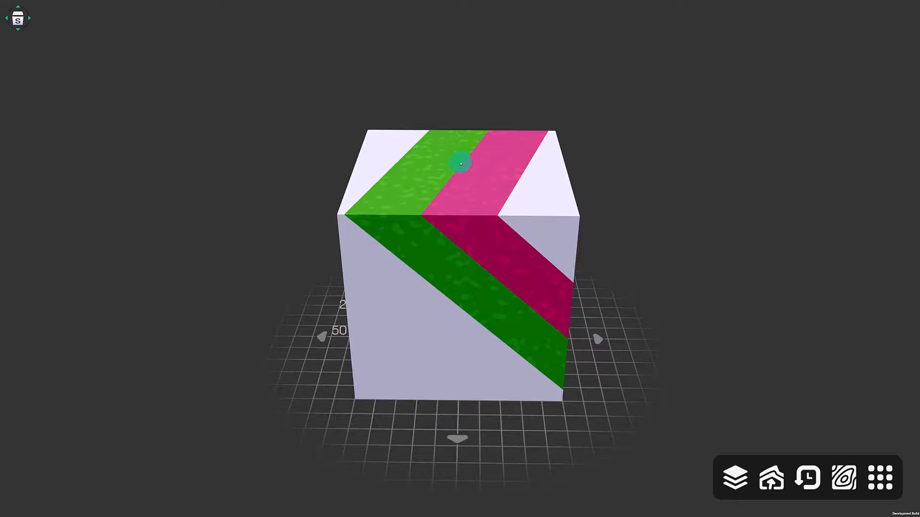
mouse_move(434, 198)
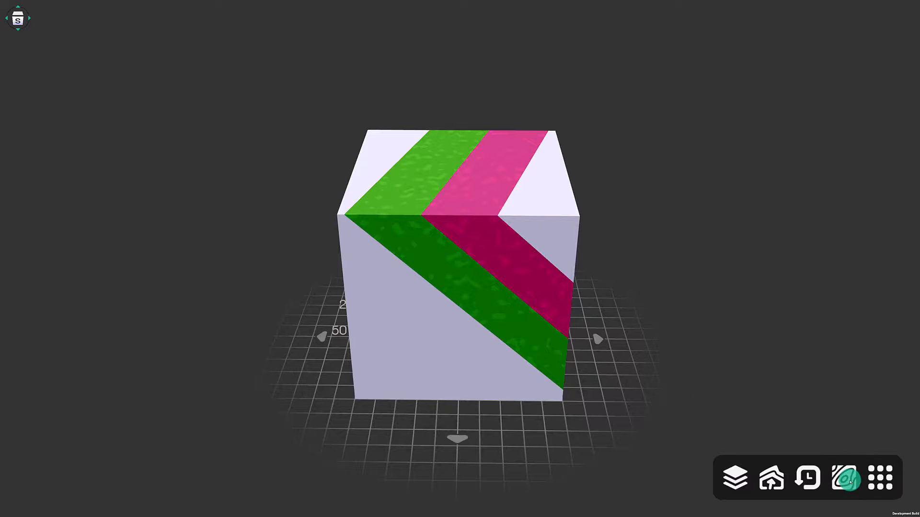
Give the block's top surface Valley topography from the Topography panel.
left_click(843, 478)
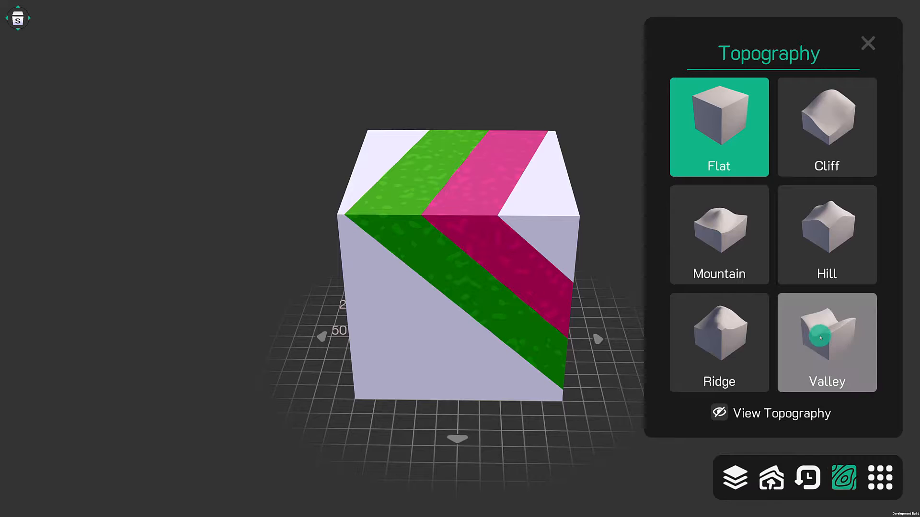
left_click(826, 343)
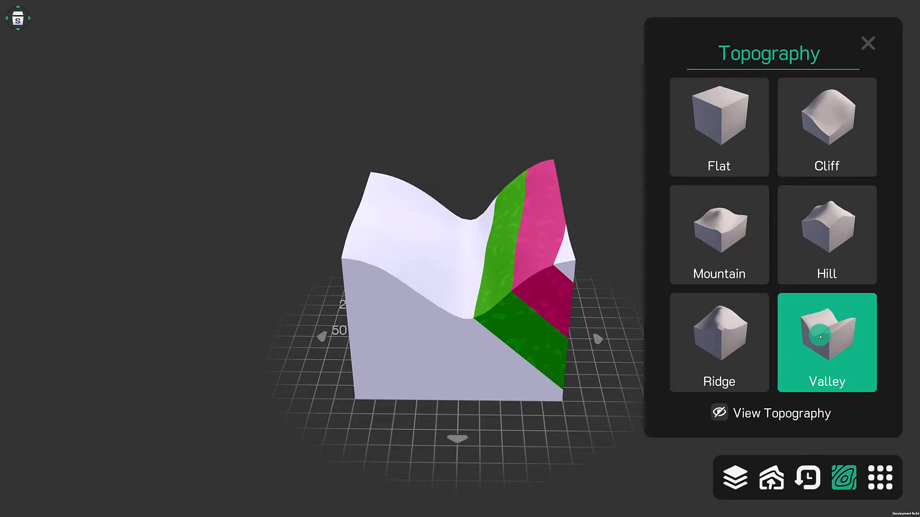
mouse_move(718, 330)
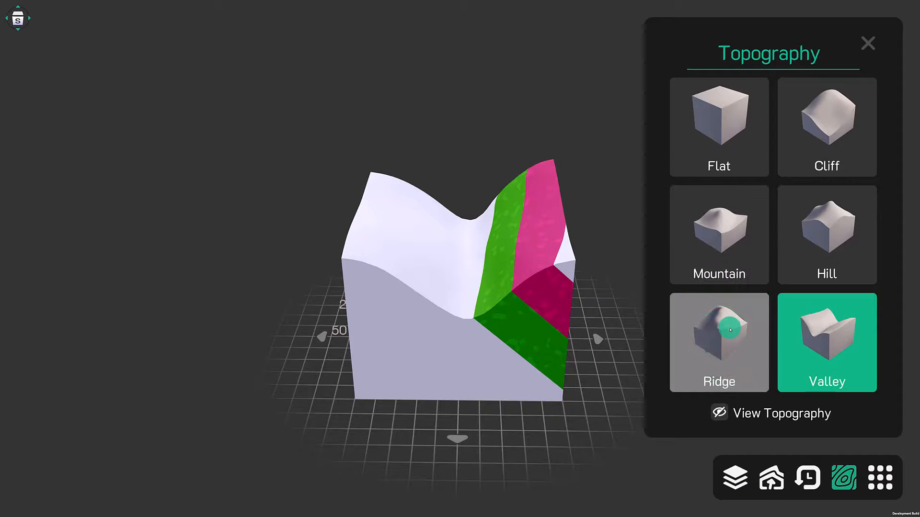
Apply Ridge topography, then orbit to view the tilted pink and green beds across it.
left_click(718, 342)
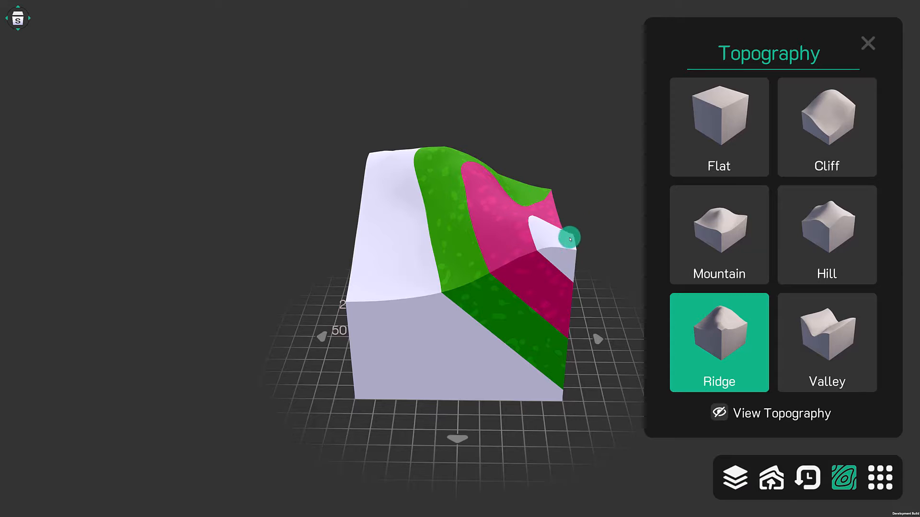
left_click_drag(569, 238, 449, 243)
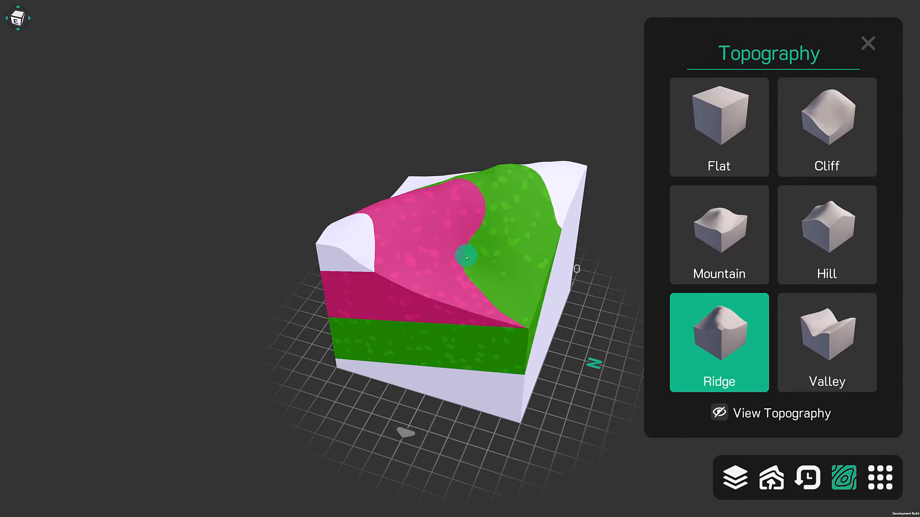
left_click_drag(463, 258, 572, 252)
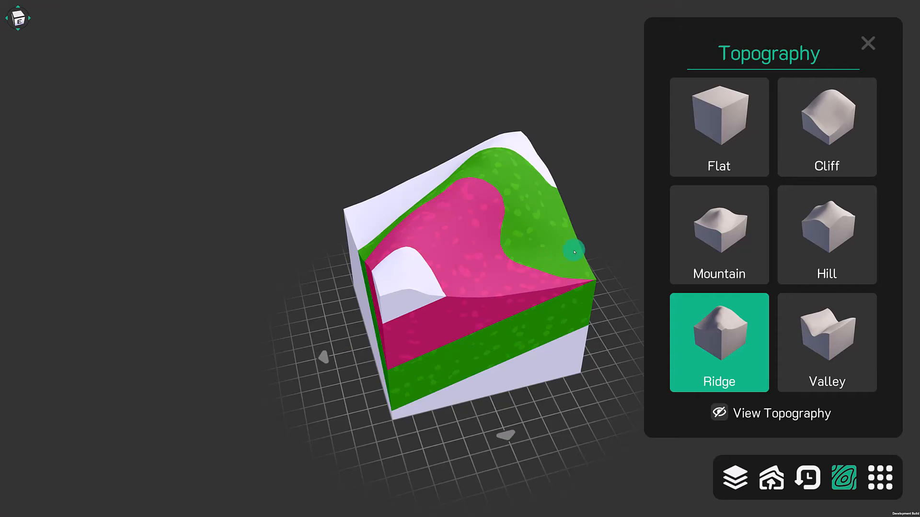